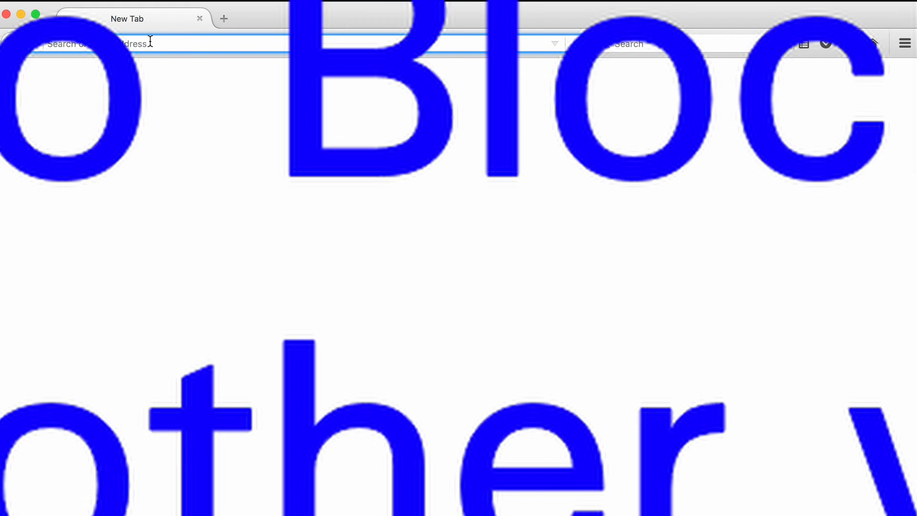
Load cnn.com in a new tab, then browse to the firewall at 192.168.7.1.
type("c")
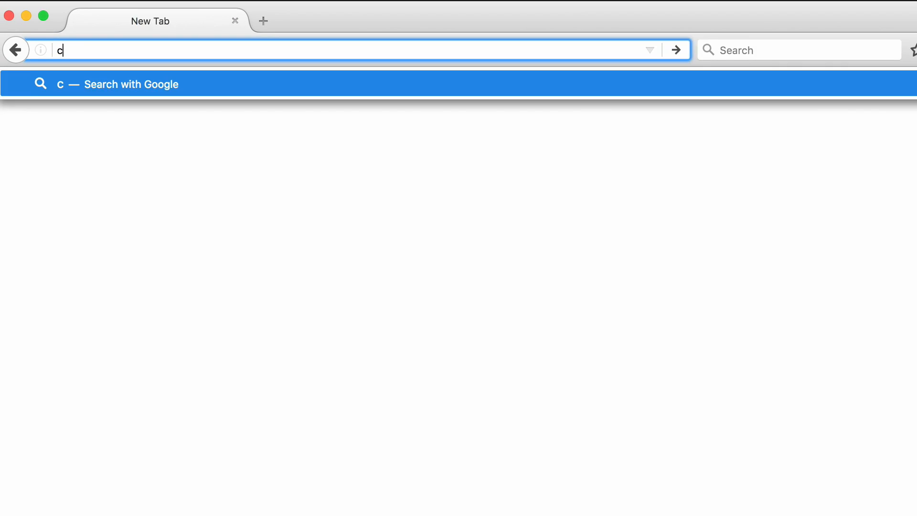
key("Return")
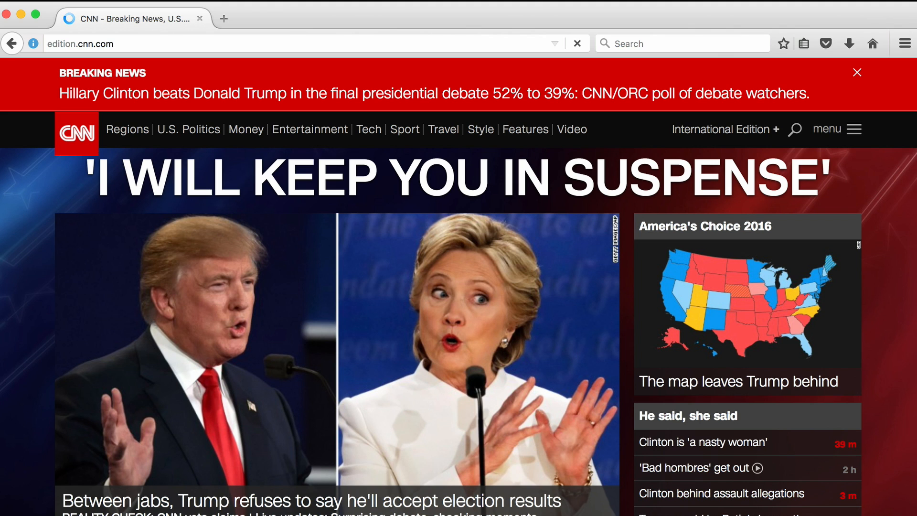
scroll("down", 3)
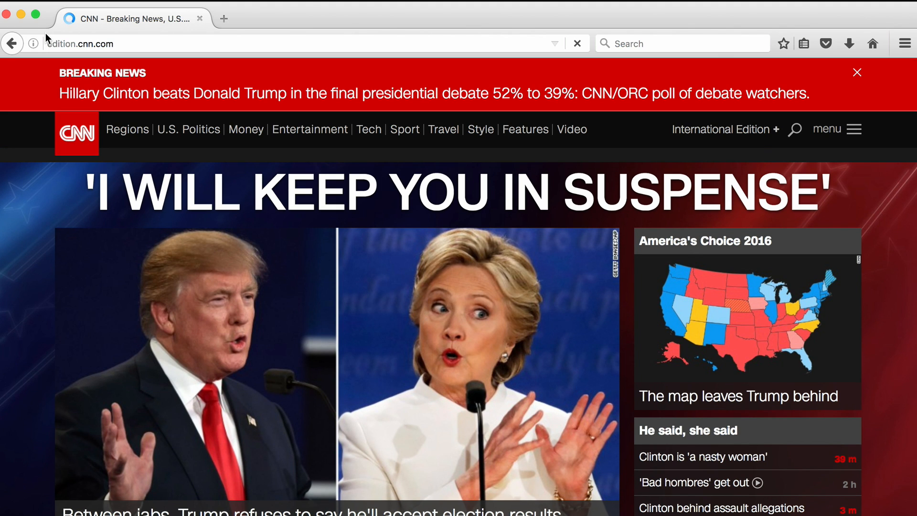
mouse_move(33, 43)
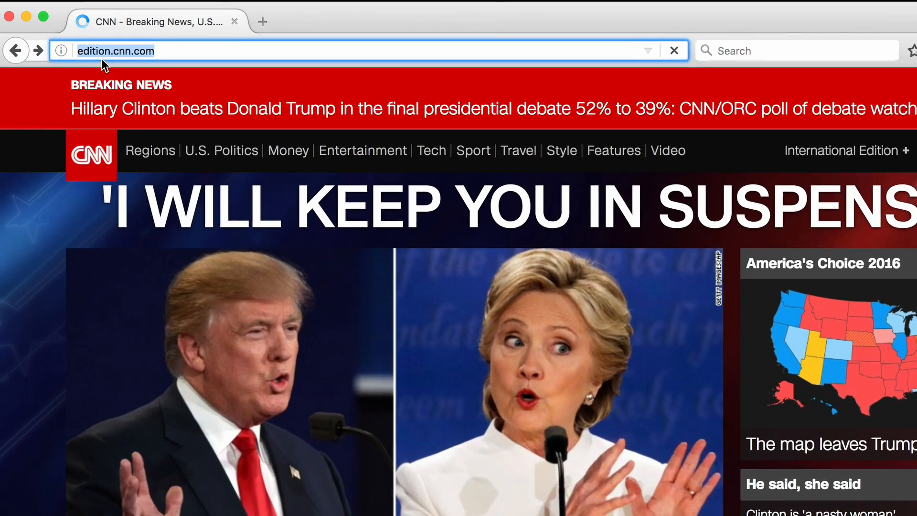
type("192.168.7.1")
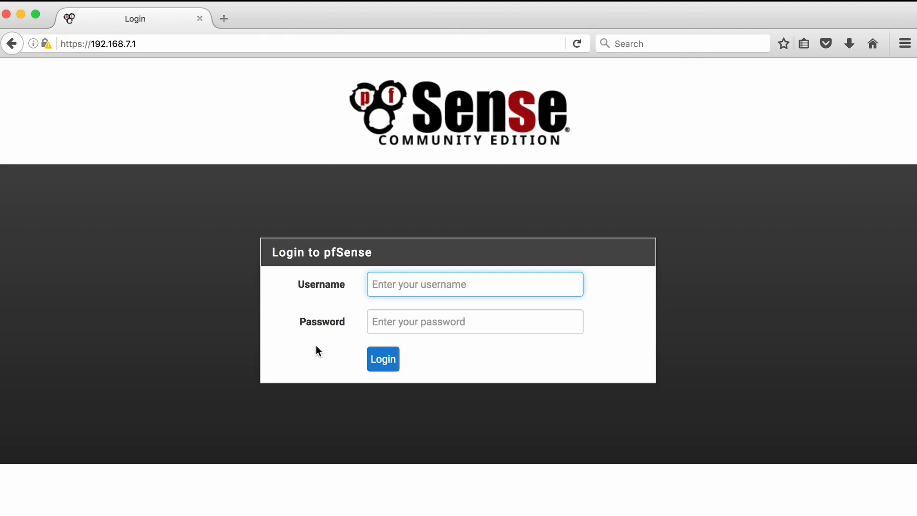
Log in to pfSense as admin and reach the Status Dashboard.
type("admin")
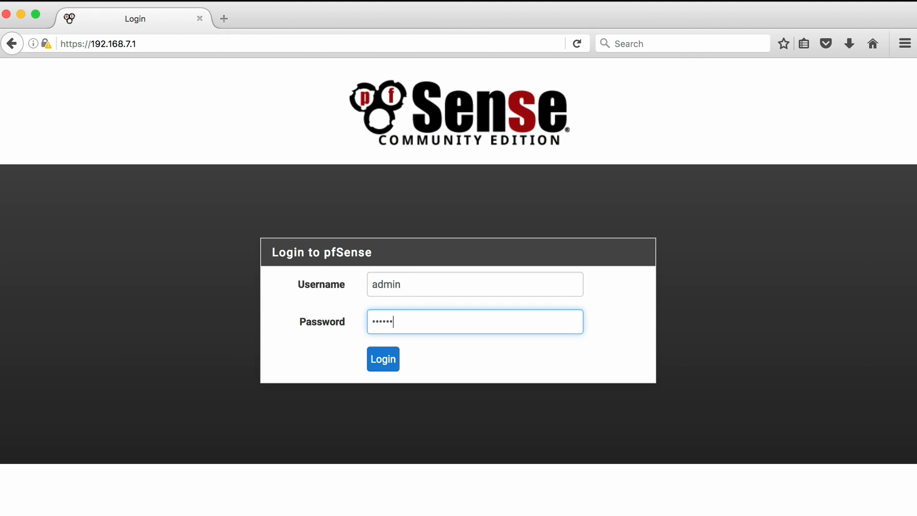
left_click(382, 358)
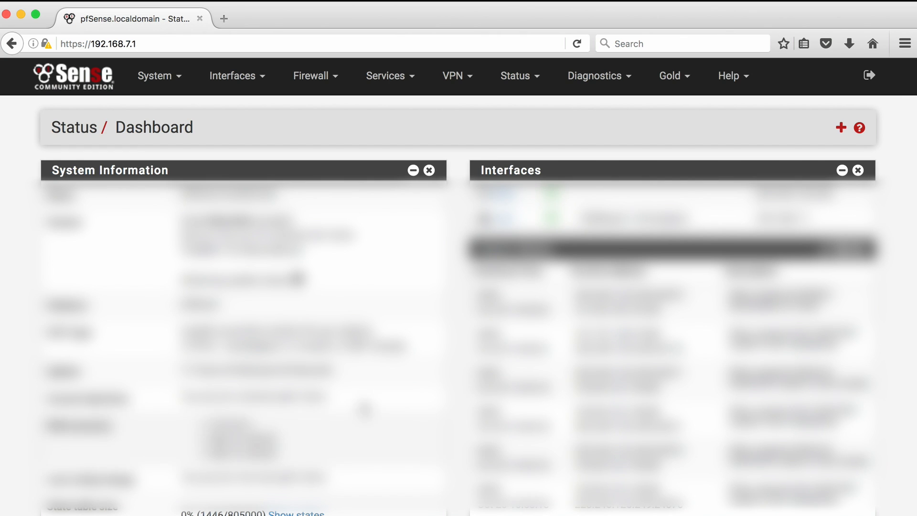
mouse_move(385, 129)
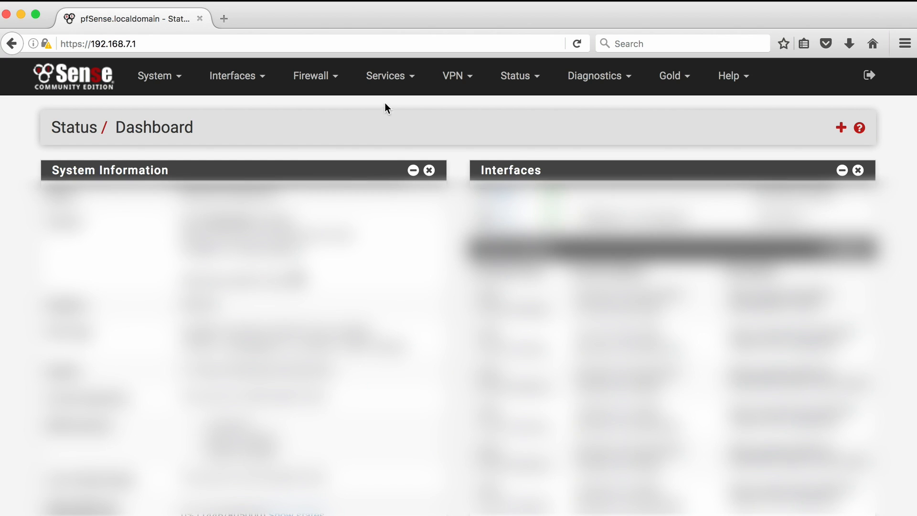
Navigate to Services > Squid Proxy Server and its ACLs page.
left_click(385, 76)
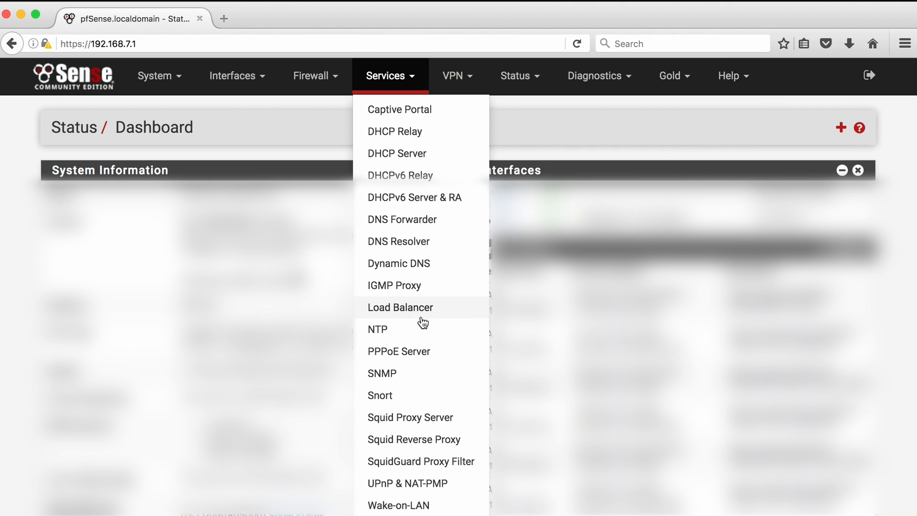
mouse_move(418, 418)
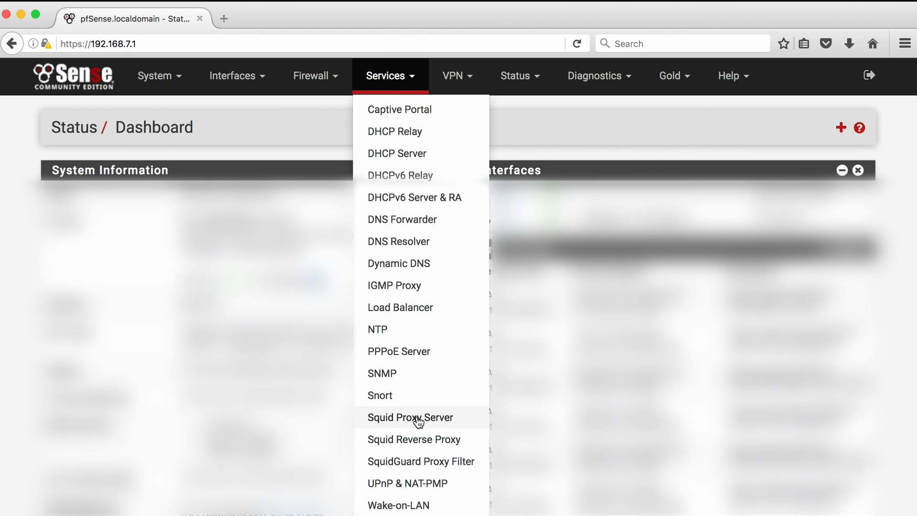
left_click(410, 417)
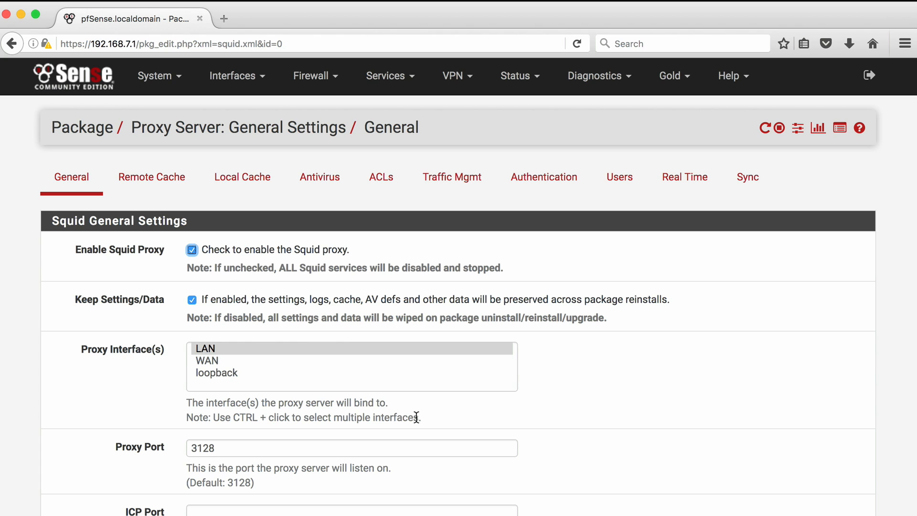
left_click(382, 177)
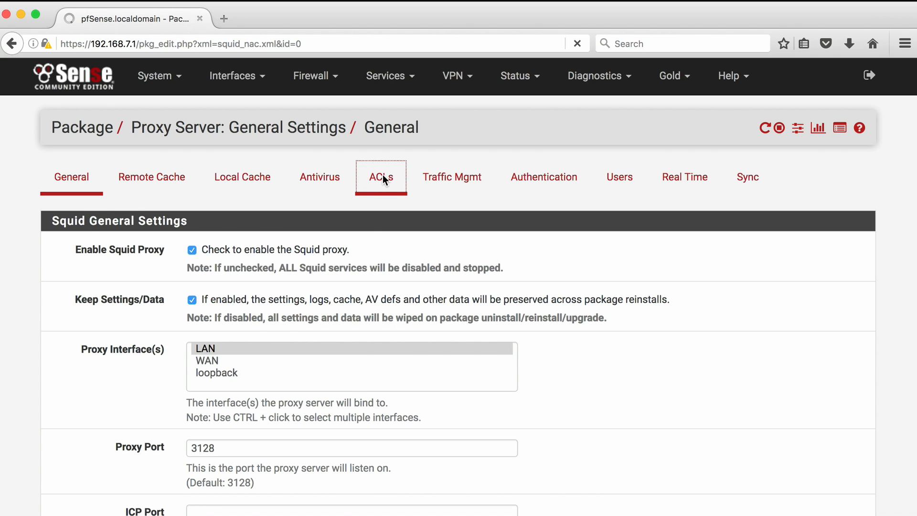
left_click(381, 177)
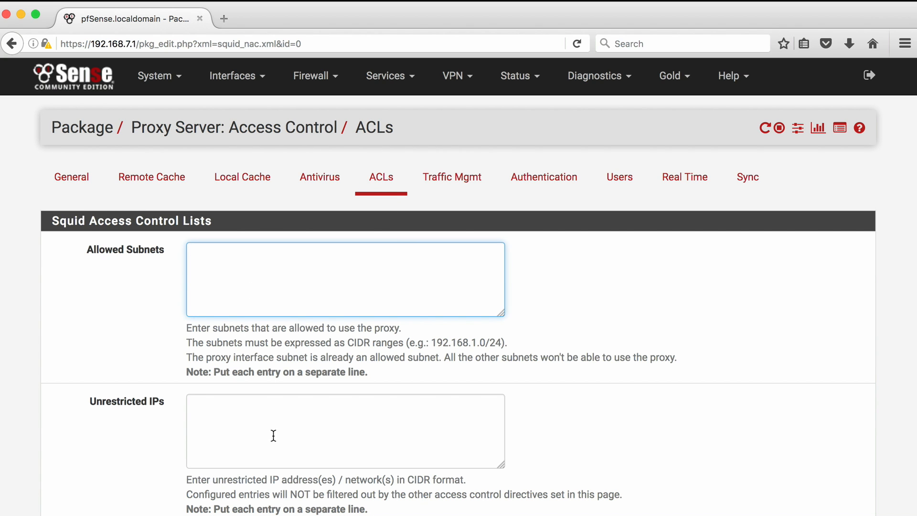
Add cnn to the proxy Blacklist and save the ACL settings.
scroll("down", 3)
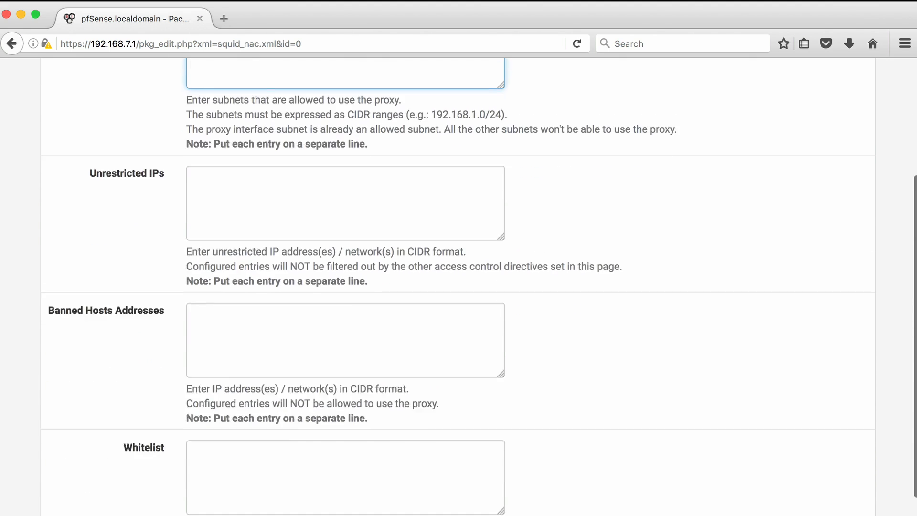
scroll("down", 3)
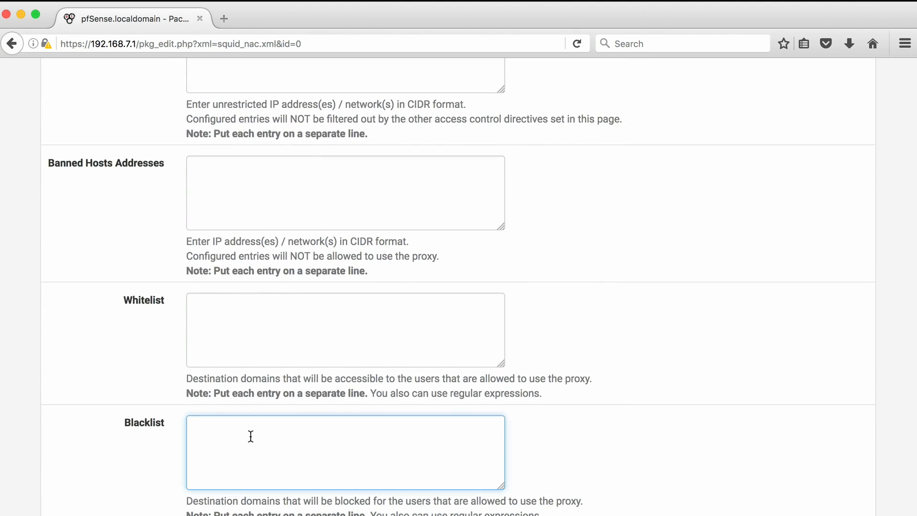
type("cnn")
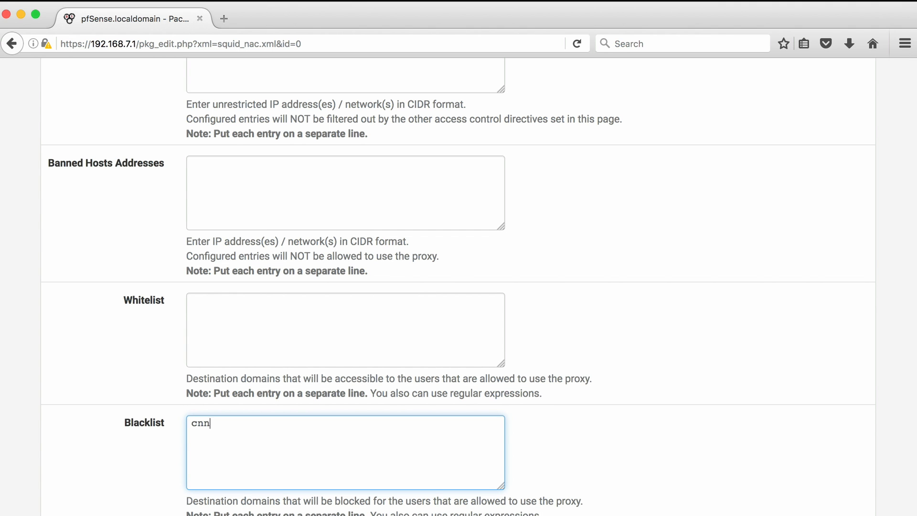
scroll("down", 3)
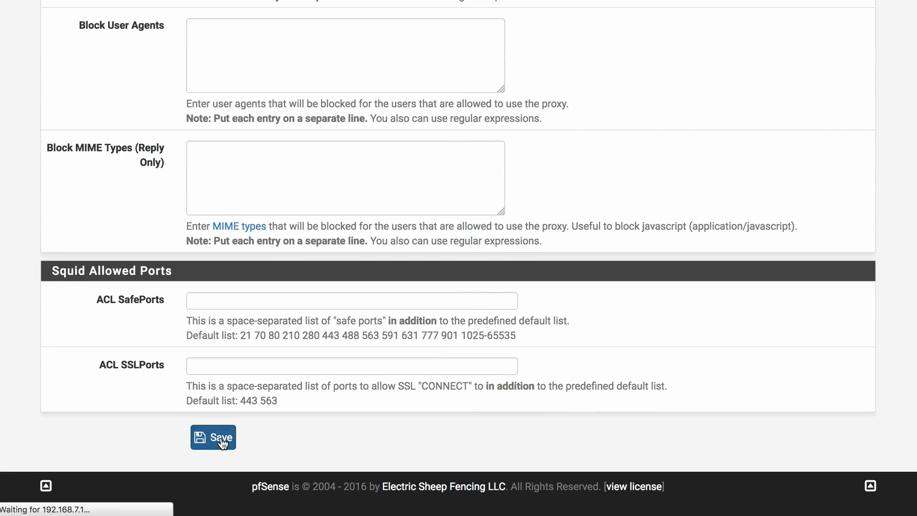
left_click(213, 438)
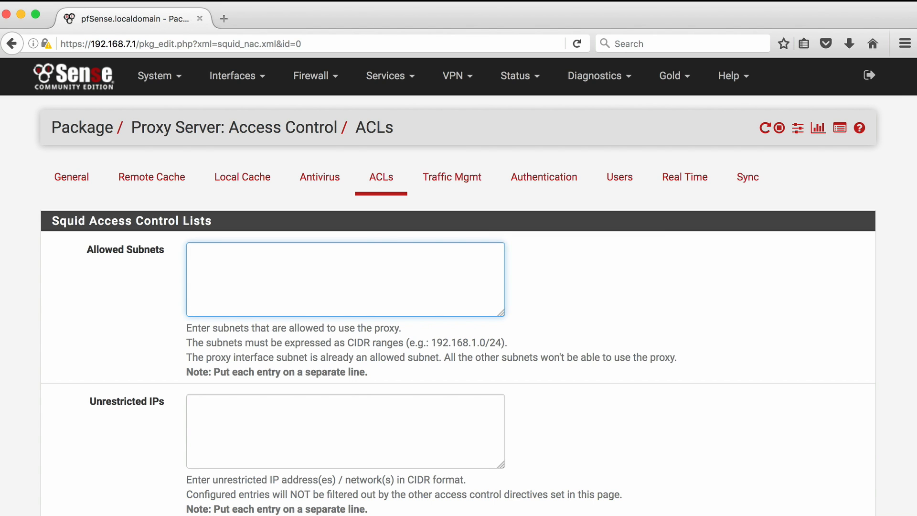
left_click(223, 18)
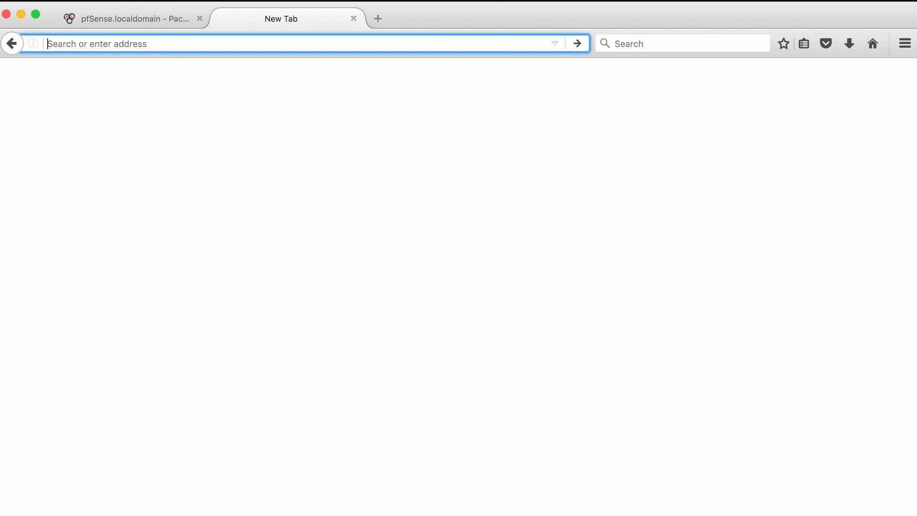
type("www.cnn.com")
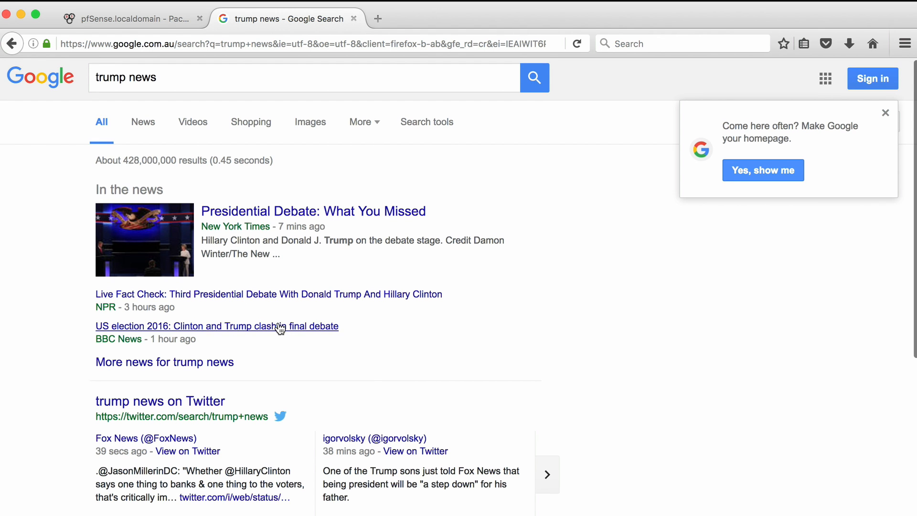
Go to page 2 of the trump news results and load the Fox News article.
scroll("down", 3)
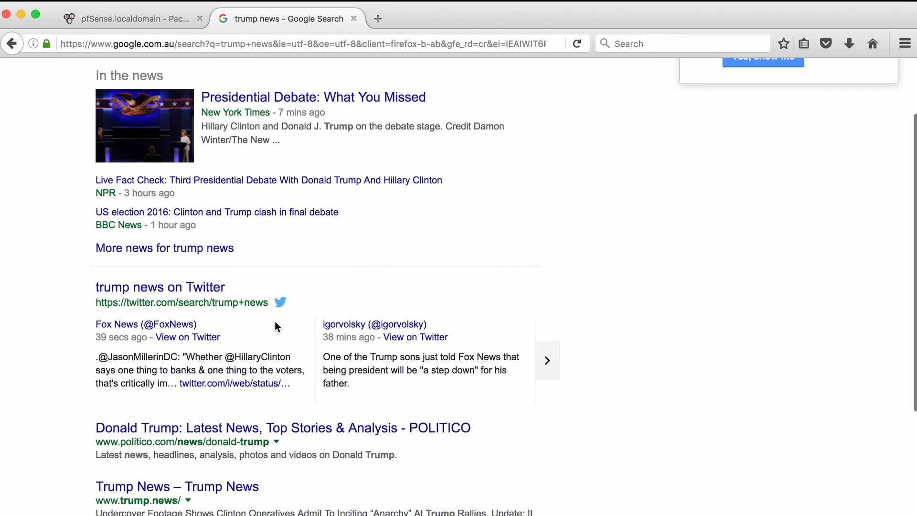
scroll("down", 3)
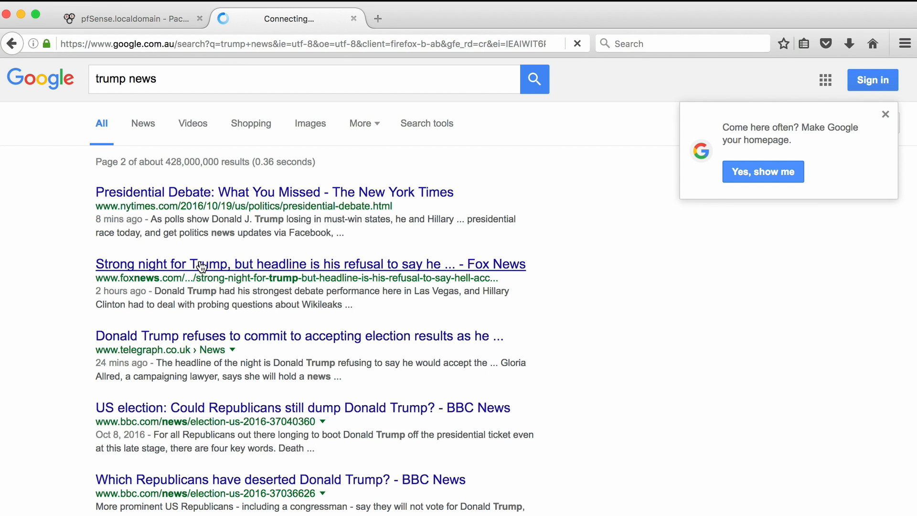
left_click(311, 264)
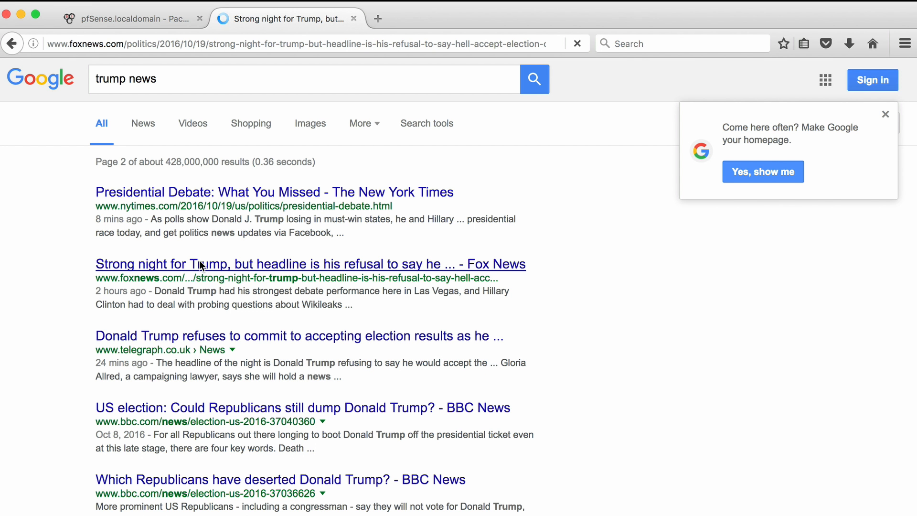